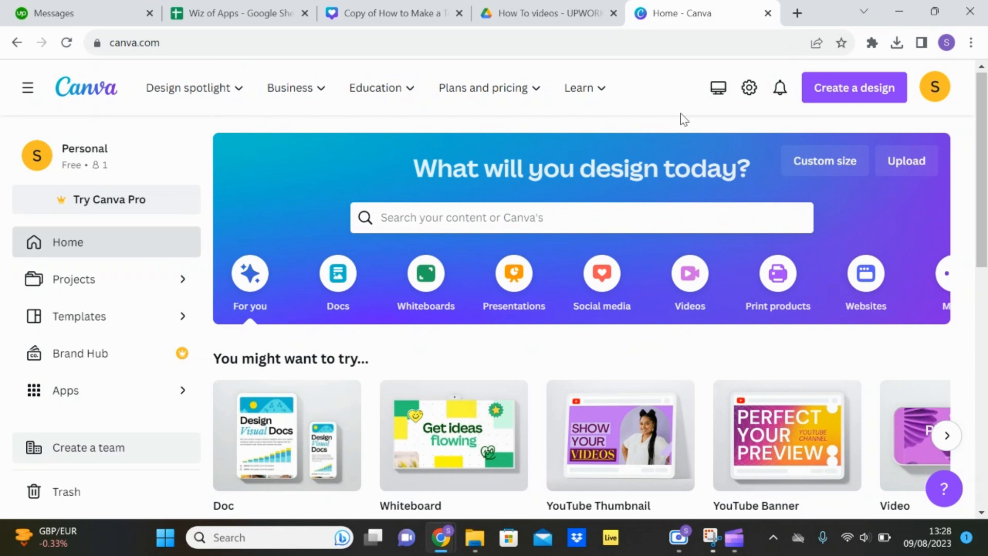
pyautogui.moveTo(492, 221)
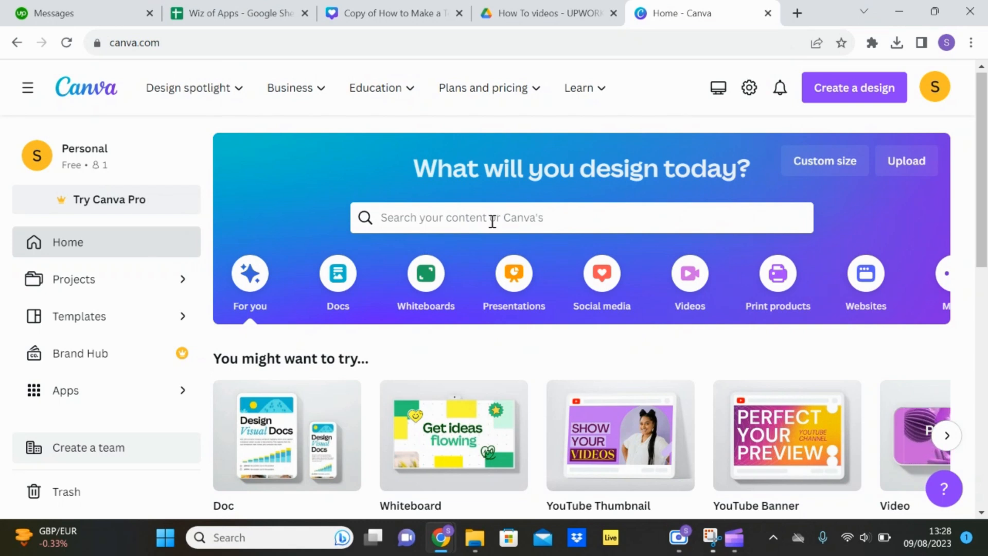
# Search the home page for 'facebook cover' and bring the Facebook Cover card into view
pyautogui.click(580, 218)
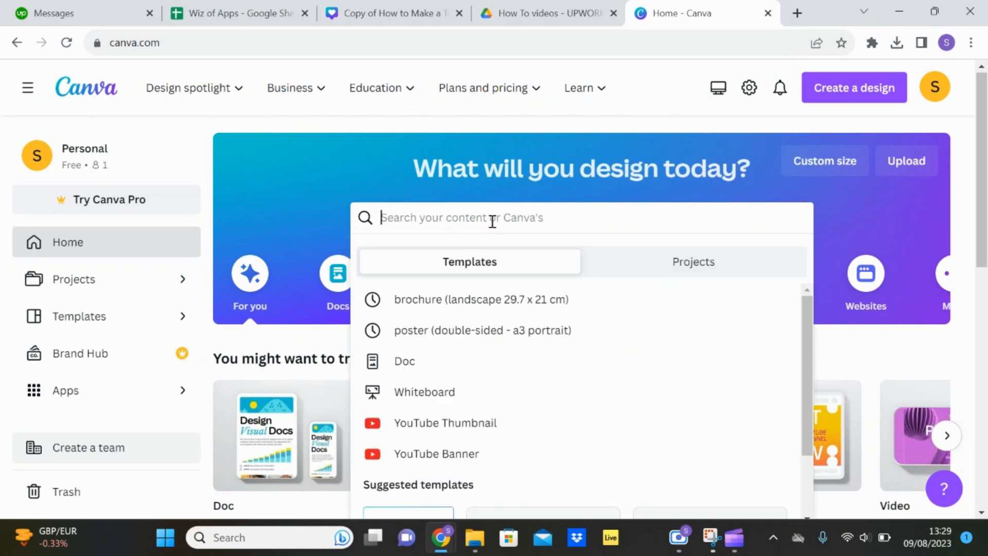
pyautogui.write('facebook cover')
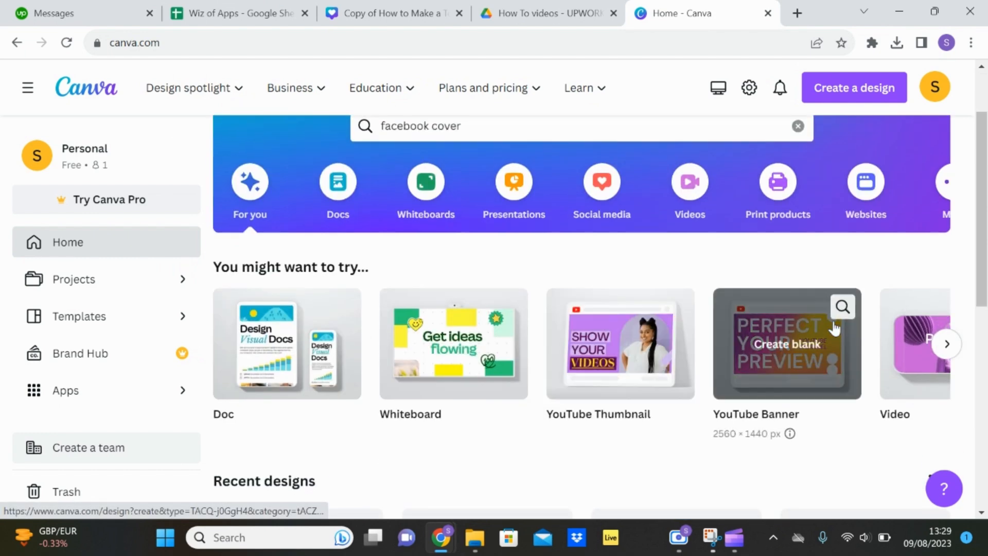
pyautogui.click(946, 343)
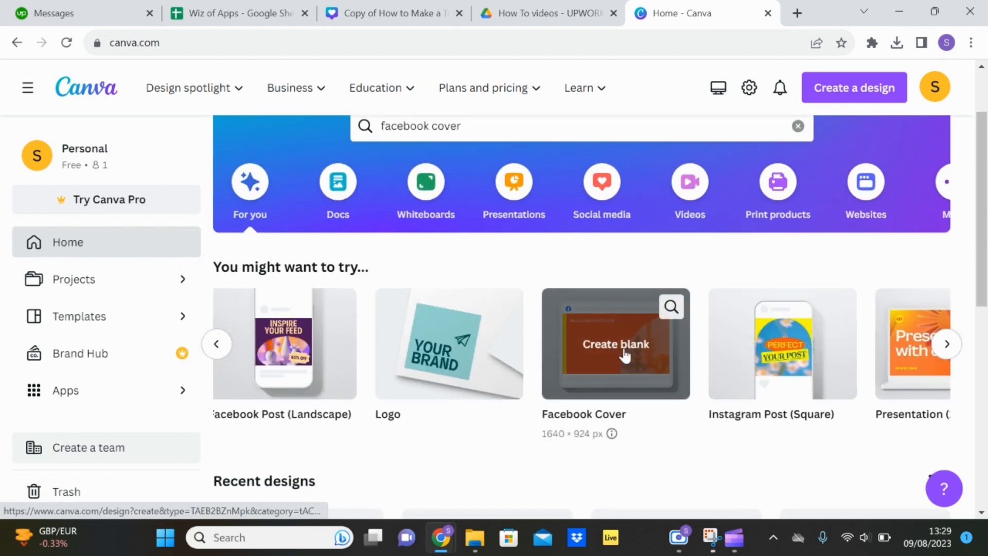
# Create a blank 1640 × 924 px Facebook Cover design
pyautogui.click(615, 343)
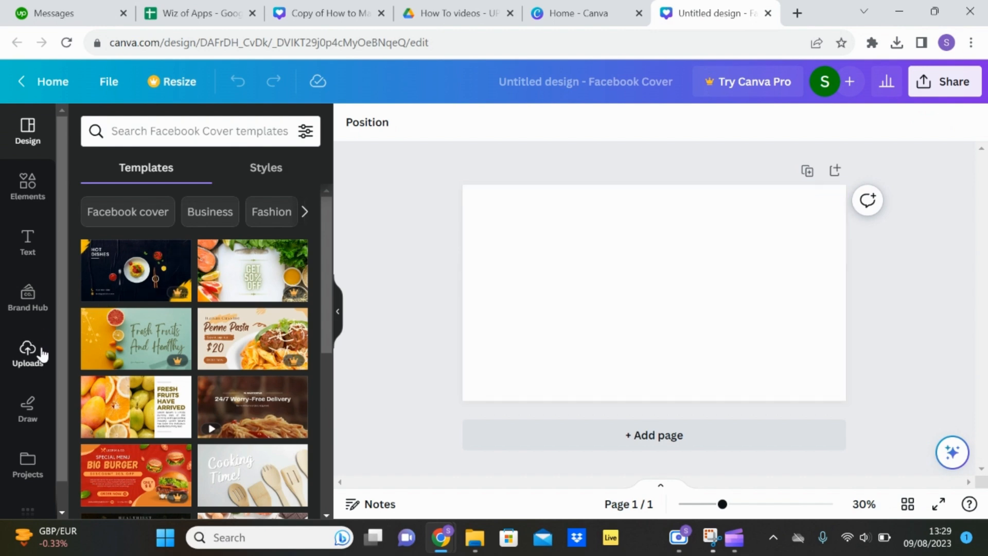
# Show Uploads, browse to Pictures > Content background posts, then cancel without uploading
pyautogui.click(27, 353)
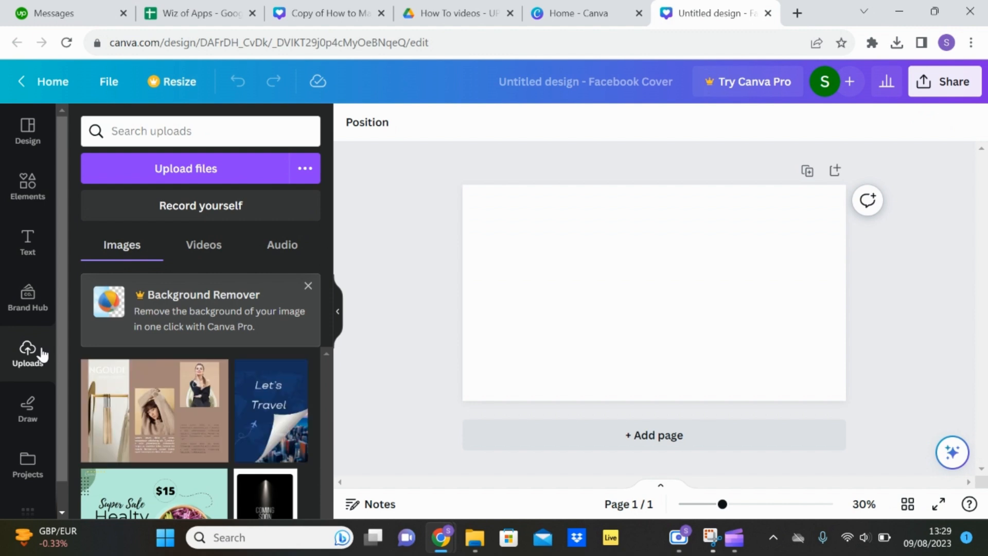
pyautogui.moveTo(227, 170)
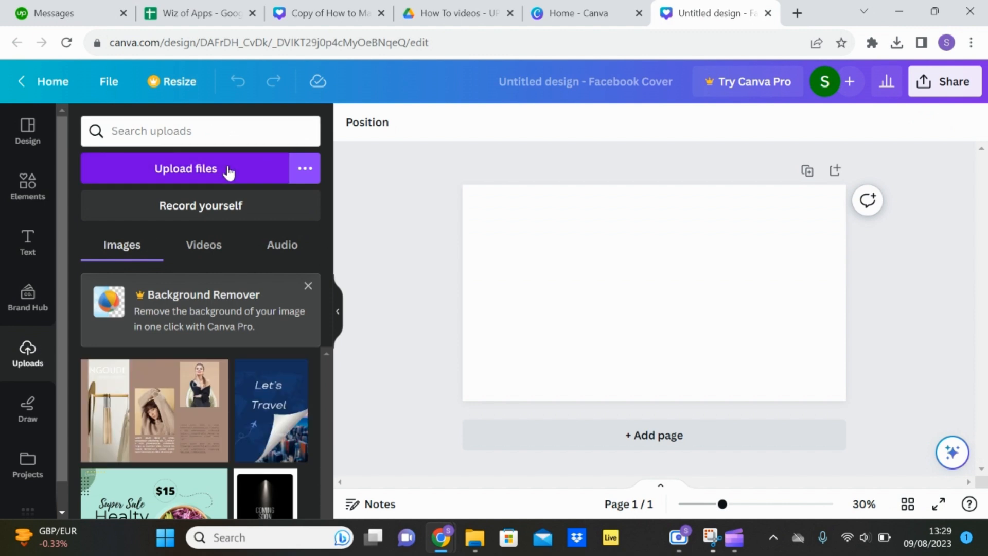
pyautogui.click(185, 169)
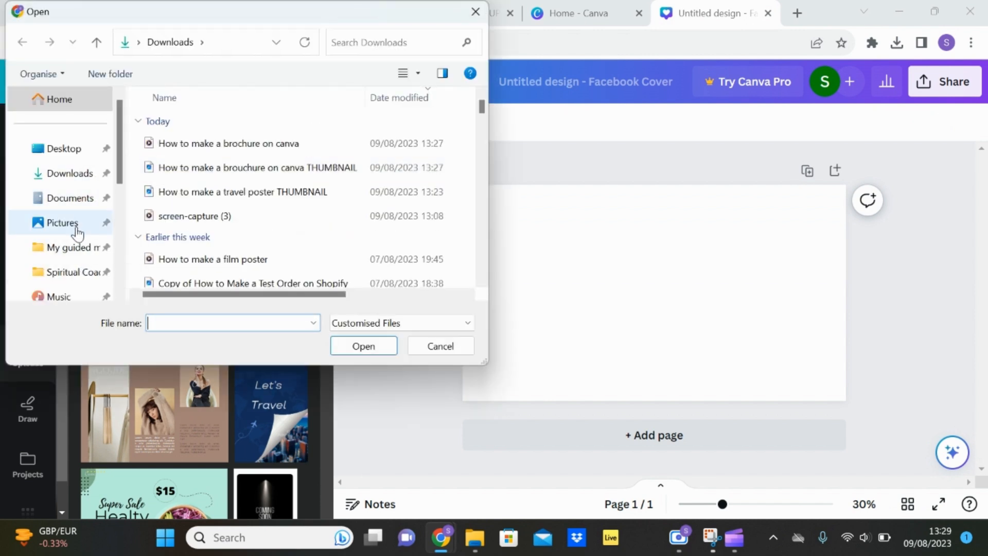
pyautogui.click(62, 223)
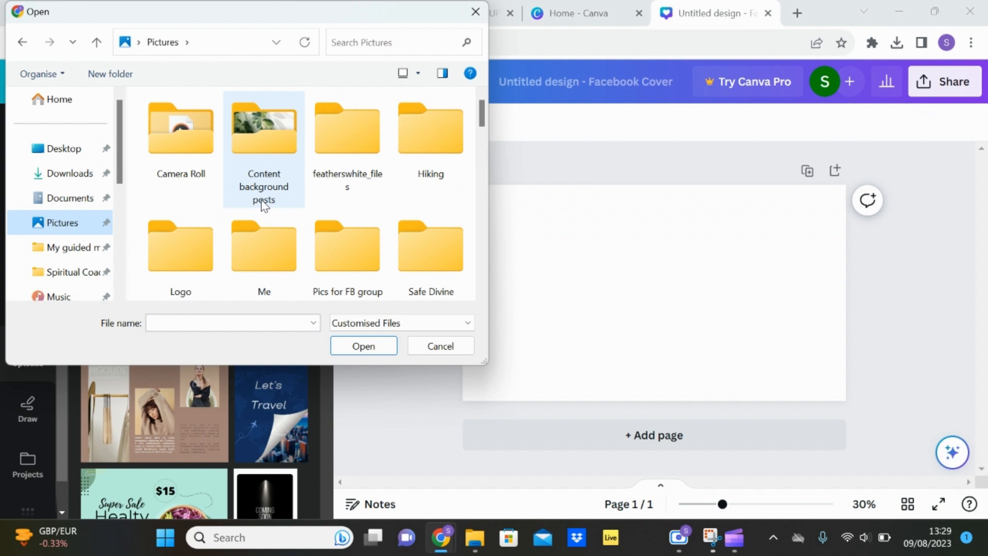
pyautogui.doubleClick(264, 126)
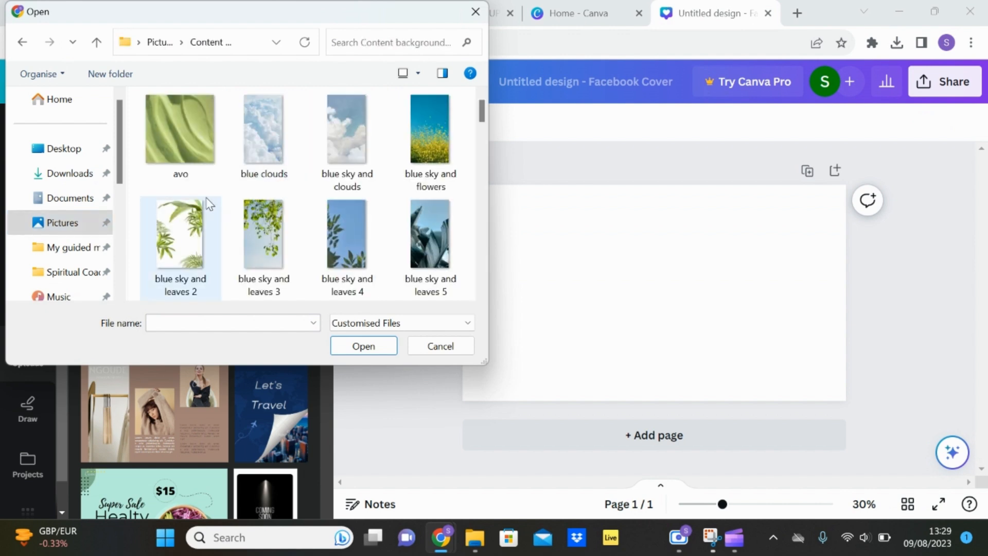
pyautogui.scroll(-3)
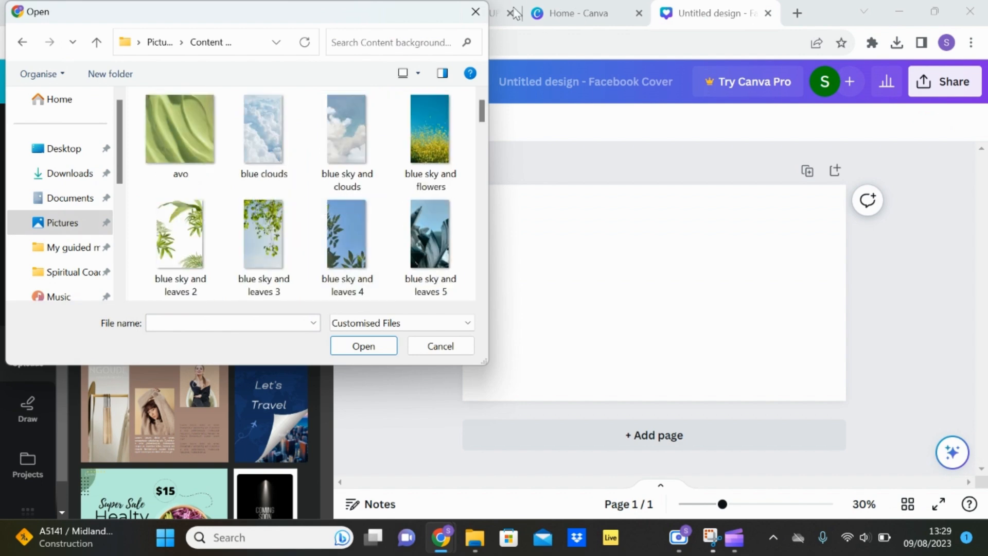
pyautogui.click(440, 346)
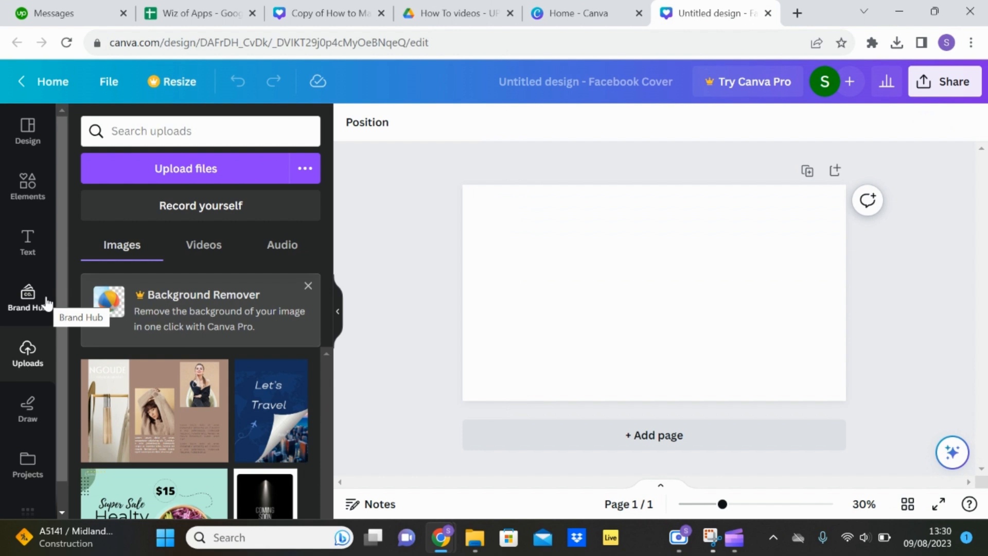
# Open Elements, see all Photos, and browse the recently used and trending photos
pyautogui.click(27, 187)
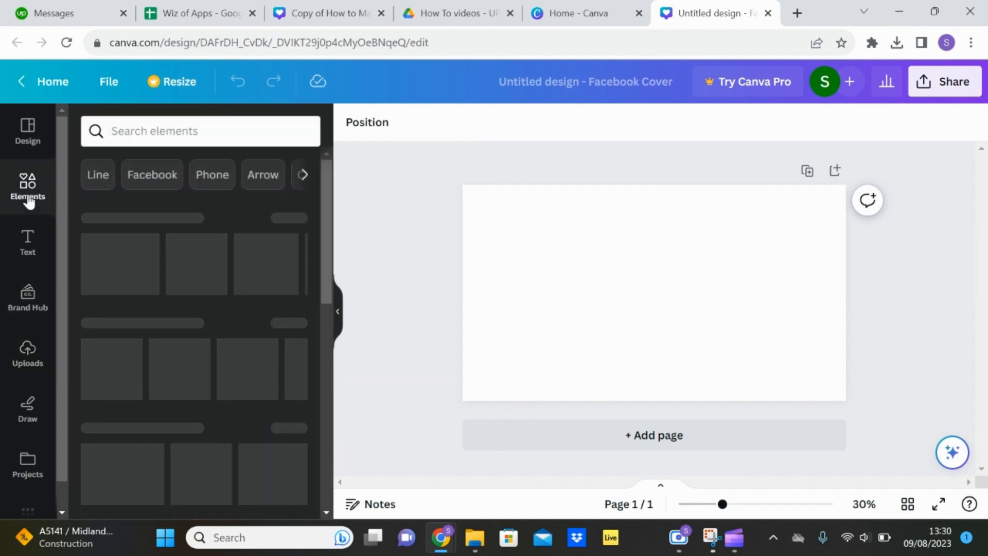
pyautogui.click(27, 189)
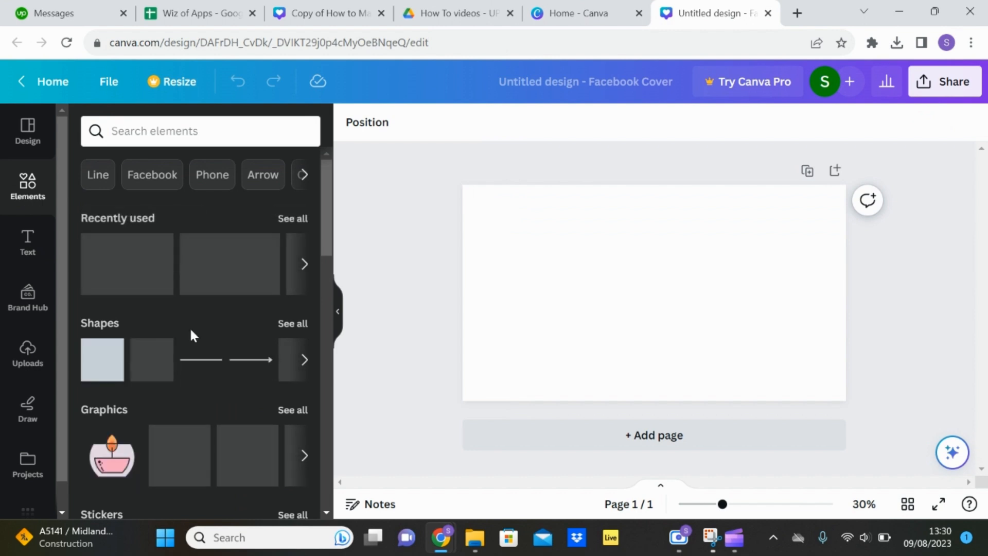
pyautogui.scroll(-3)
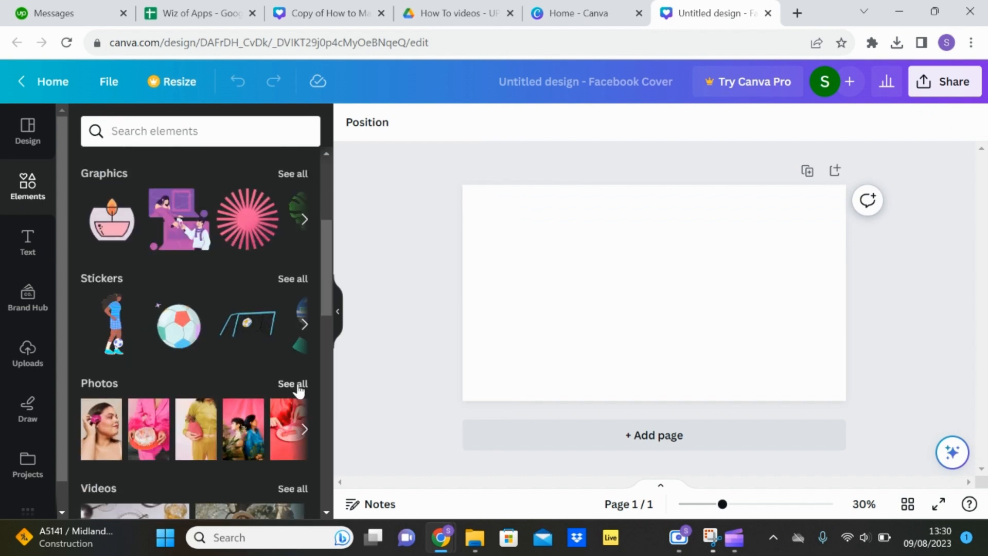
pyautogui.click(291, 383)
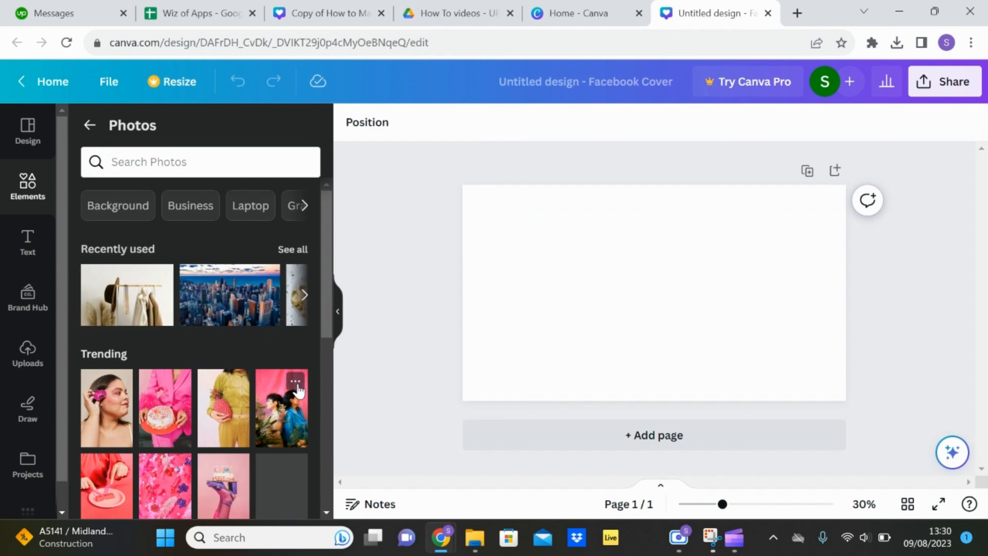
pyautogui.scroll(-3)
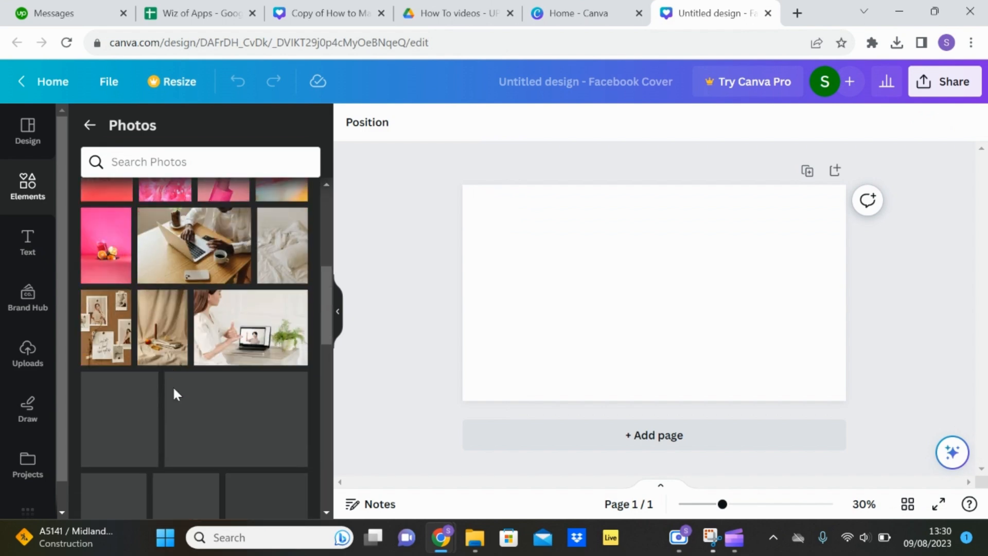
pyautogui.scroll(-3)
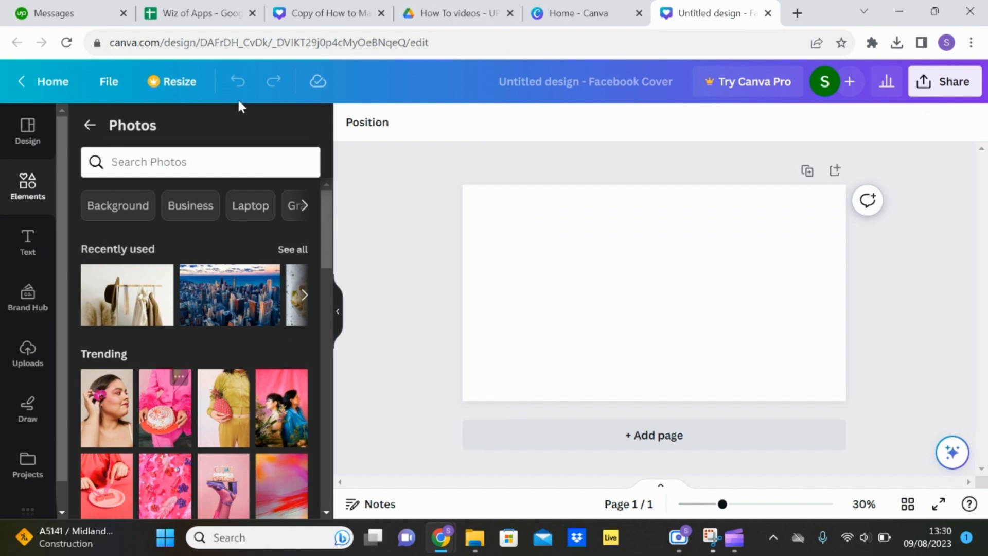
# Search Photos for 'nature', add the sunrise valley photo, and stretch it across the cover
pyautogui.write('nature')
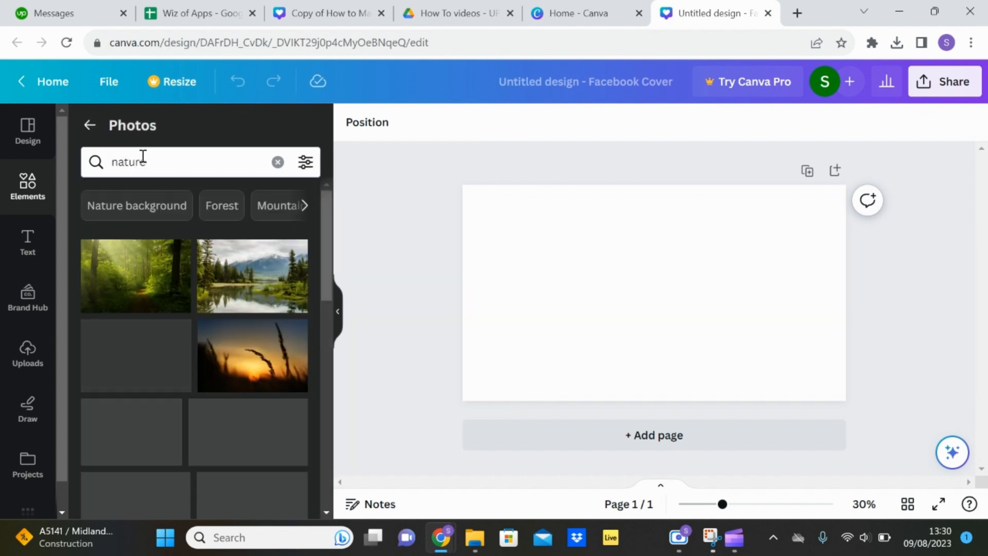
pyautogui.scroll(-3)
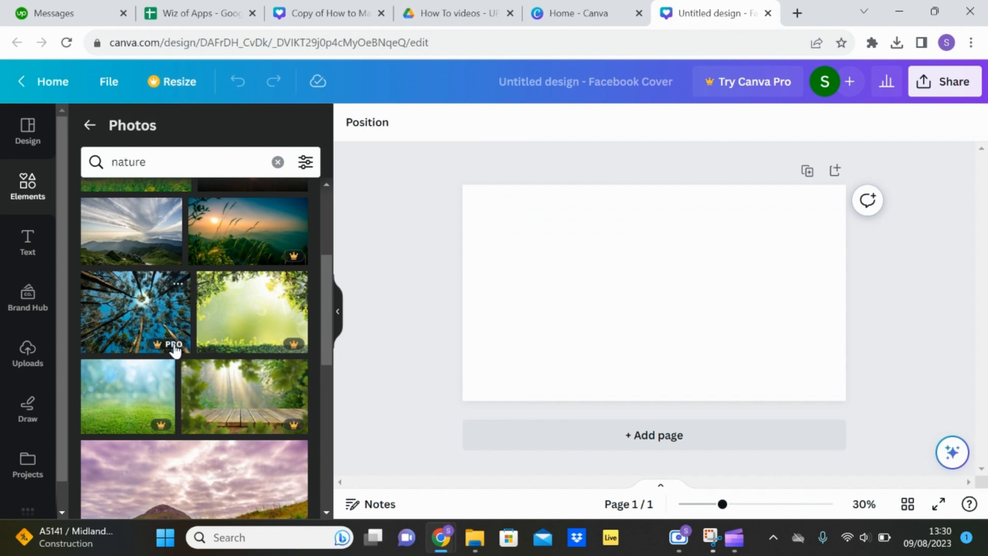
pyautogui.scroll(-3)
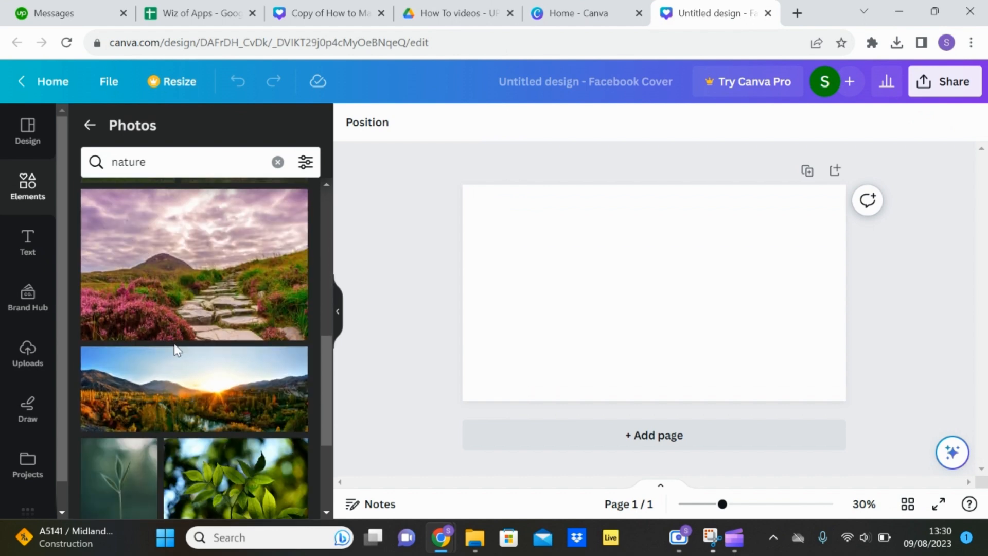
pyautogui.scroll(-3)
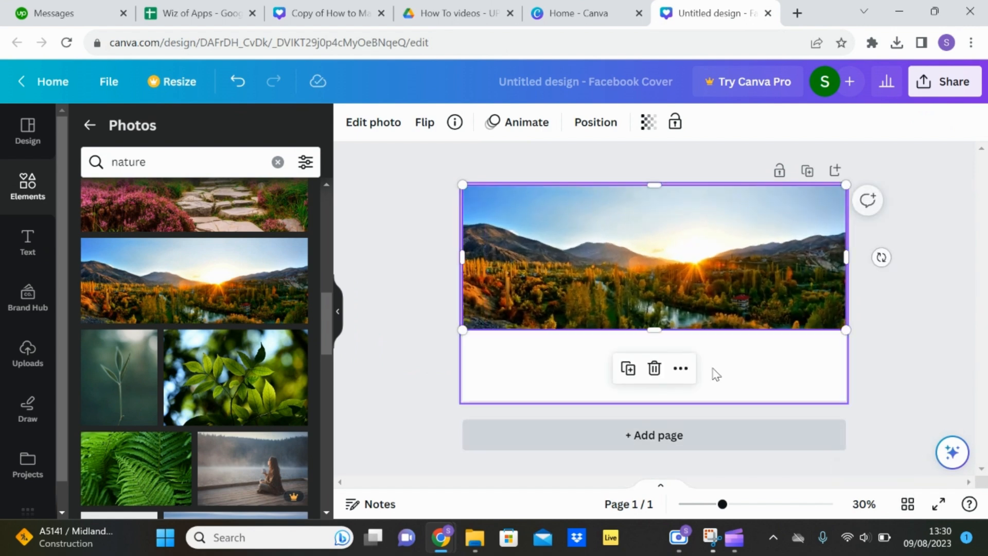
pyautogui.moveTo(653, 330); pyautogui.dragTo(654, 410)
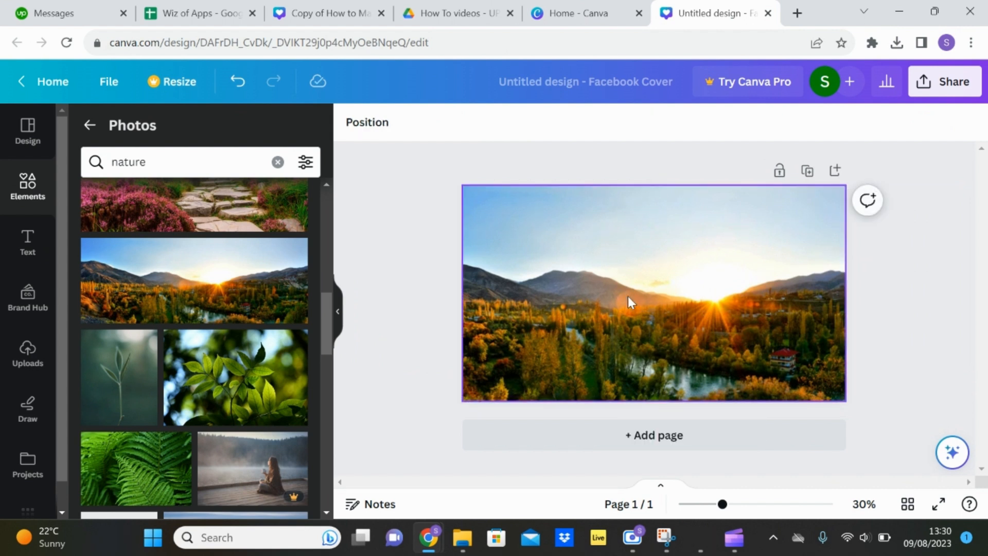
# Delete the sunrise valley photo from the cover
pyautogui.press('Delete')
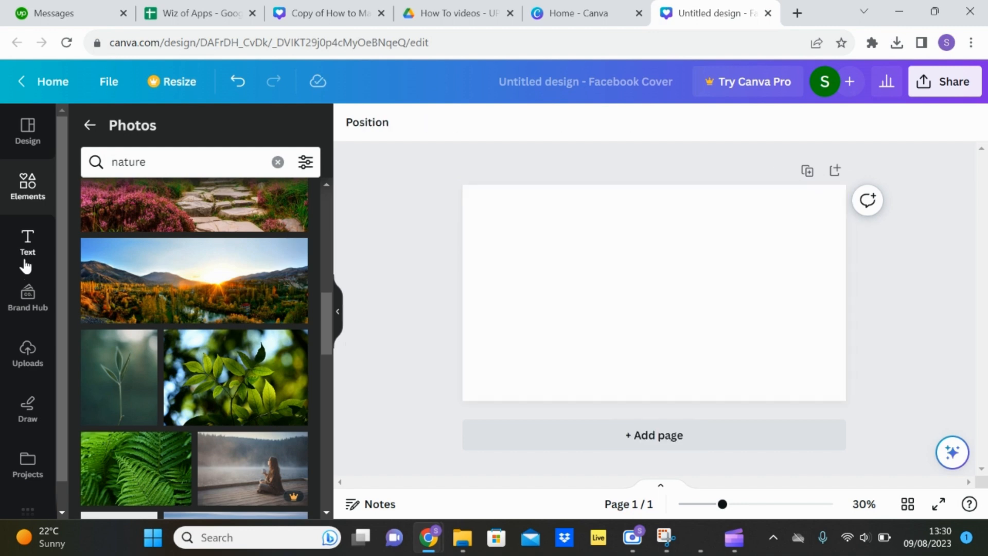
pyautogui.moveTo(28, 350)
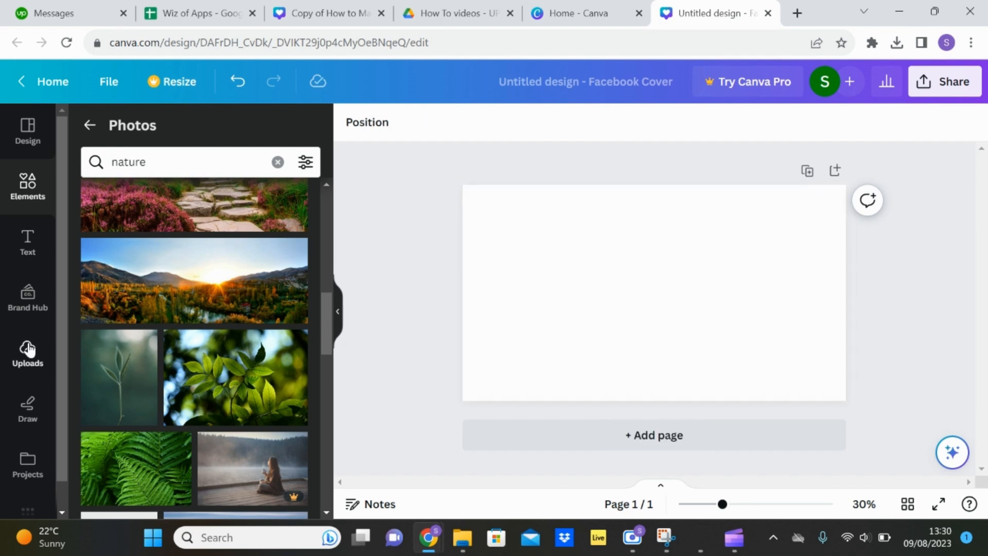
# Switch Elements to the Videos category and search for 'nature'
pyautogui.click(27, 353)
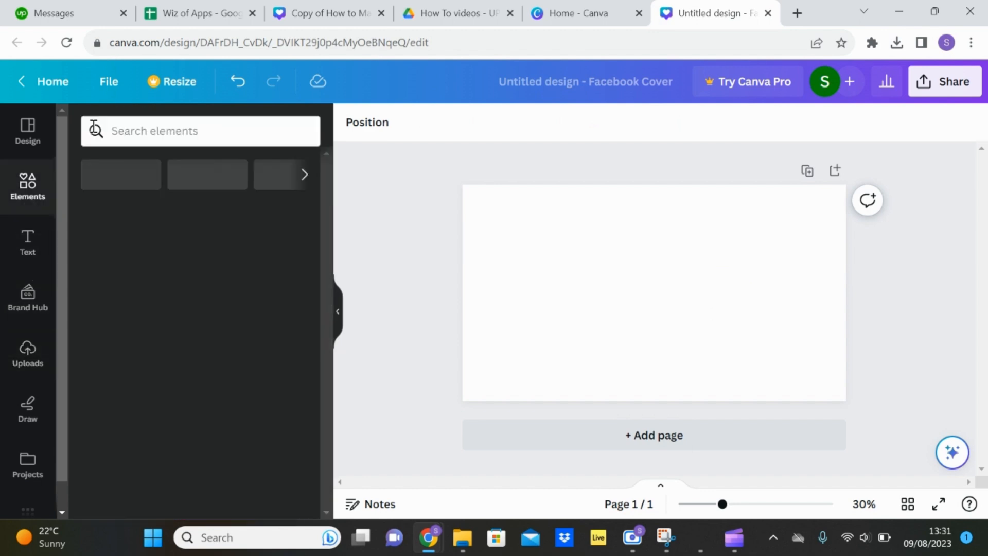
pyautogui.scroll(-3)
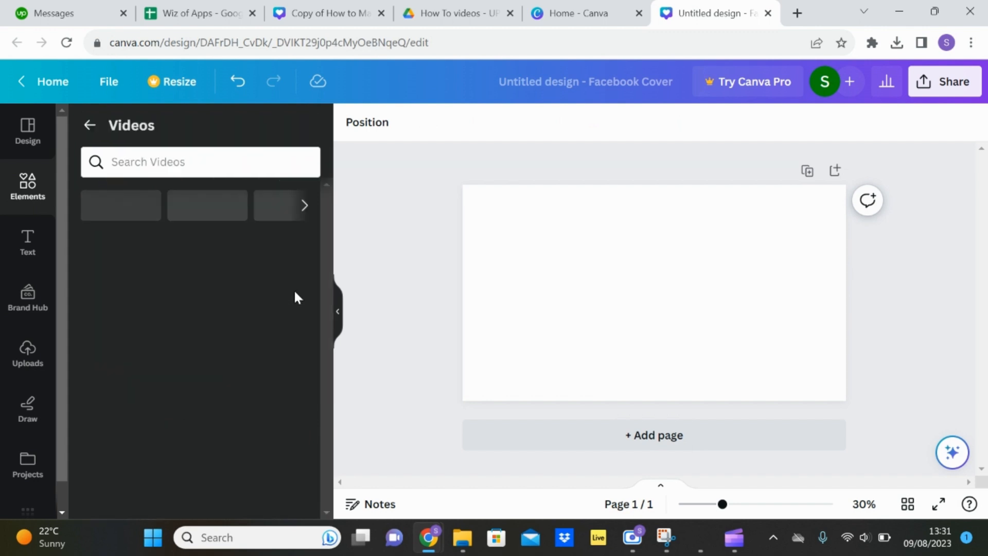
pyautogui.click(200, 162)
pyautogui.write('nature')
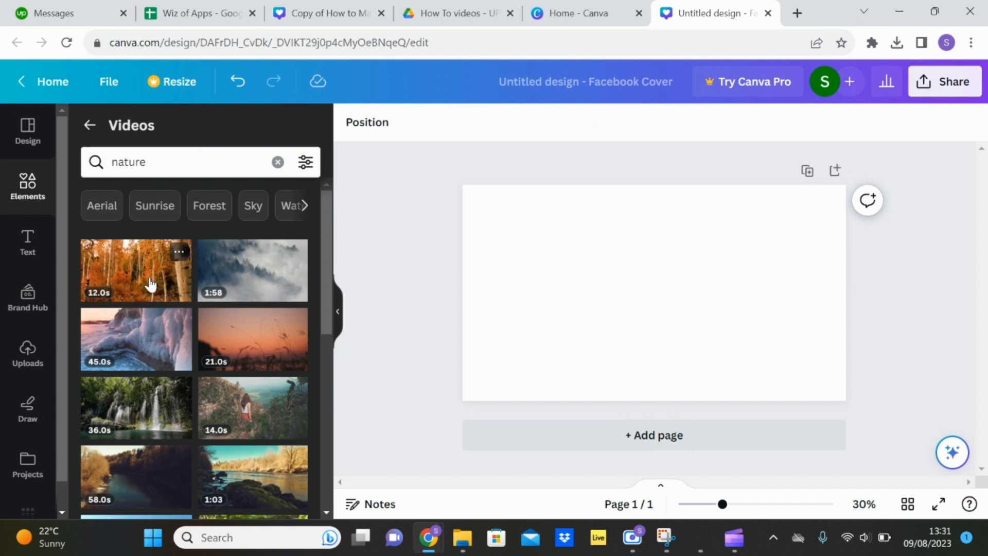
pyautogui.moveTo(152, 338)
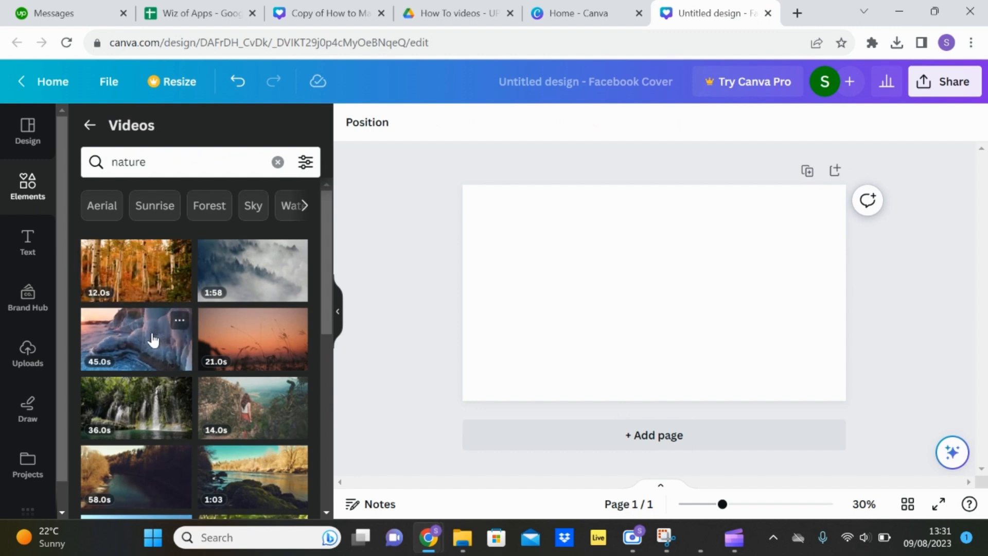
pyautogui.moveTo(151, 419)
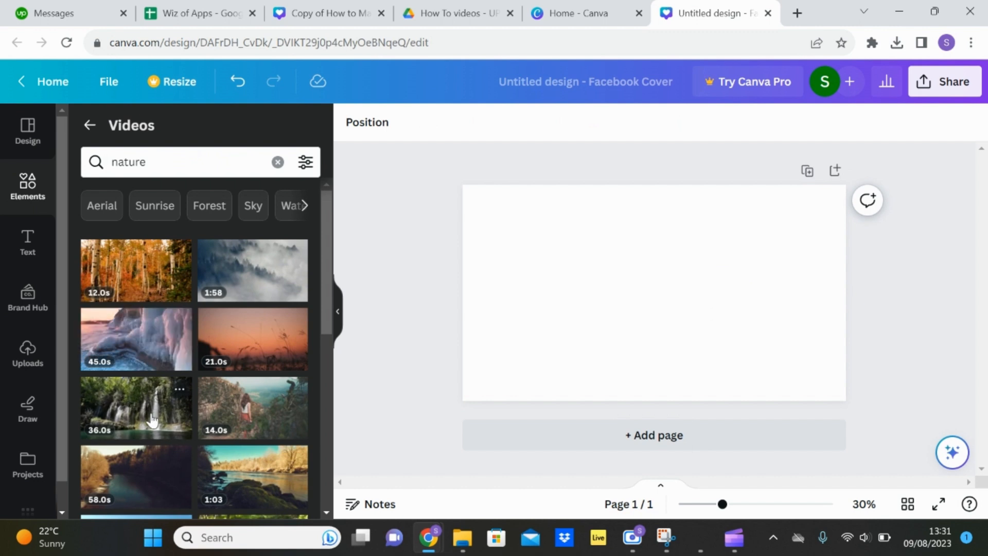
# Add the 36s waterfall video and stretch it to fill the whole cover
pyautogui.click(136, 406)
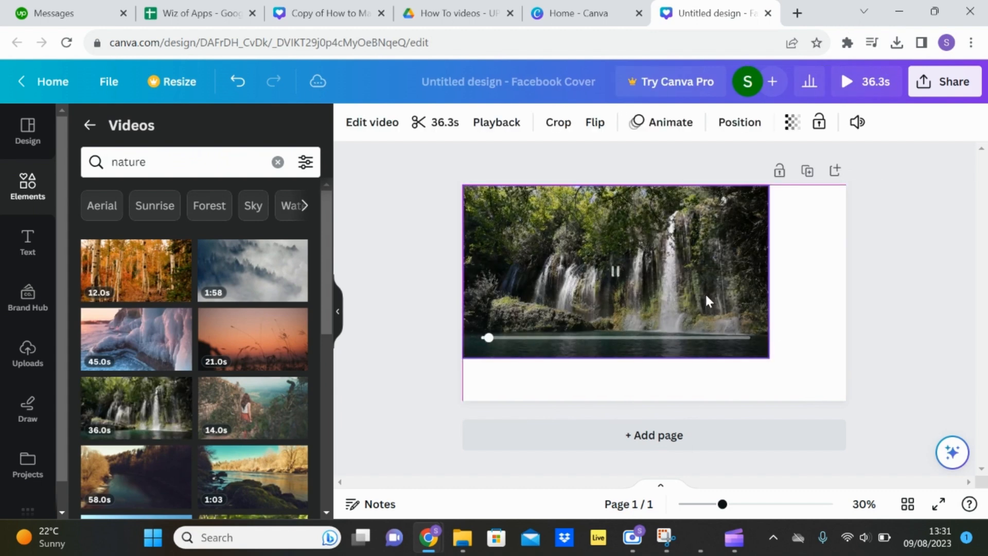
pyautogui.moveTo(764, 353); pyautogui.dragTo(838, 397)
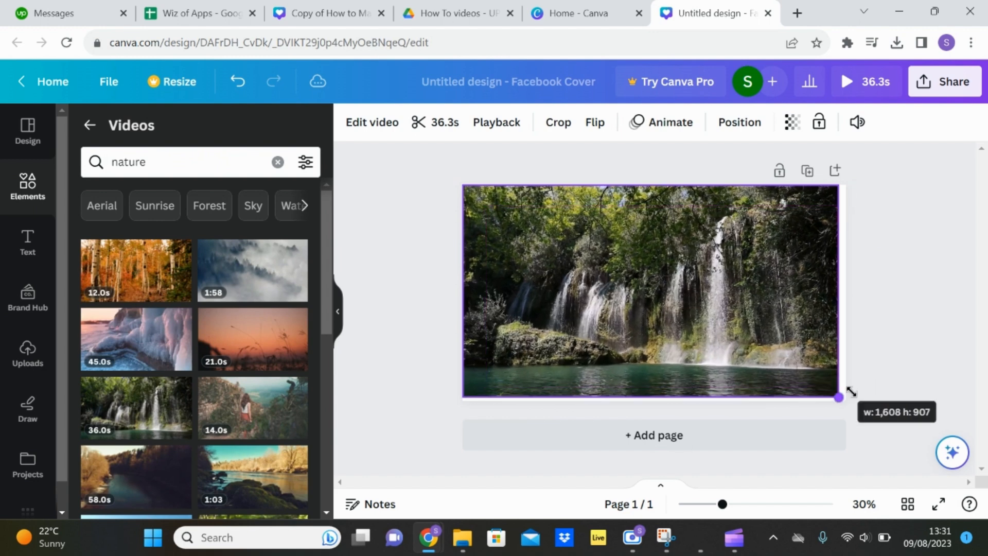
pyautogui.moveTo(839, 397); pyautogui.dragTo(855, 407)
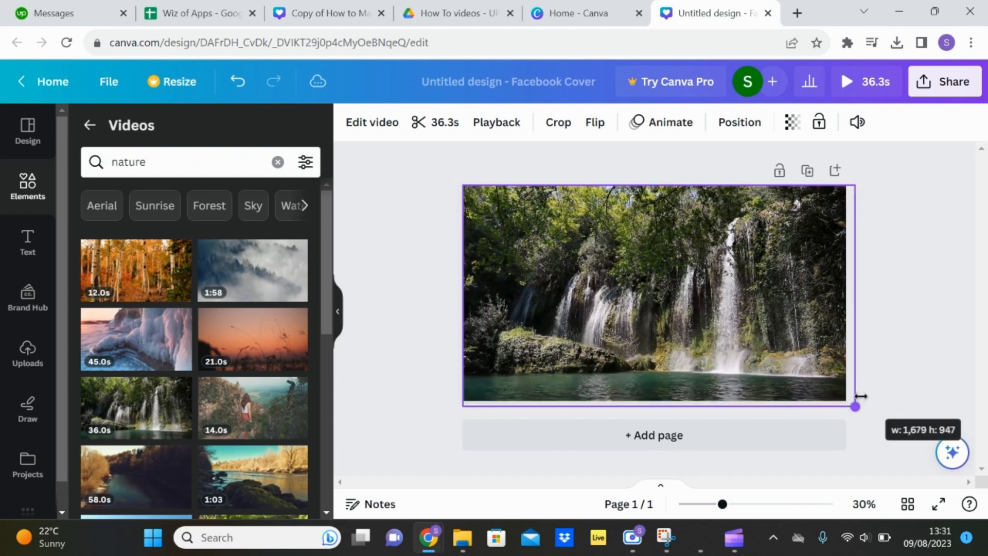
pyautogui.moveTo(856, 407); pyautogui.dragTo(846, 402)
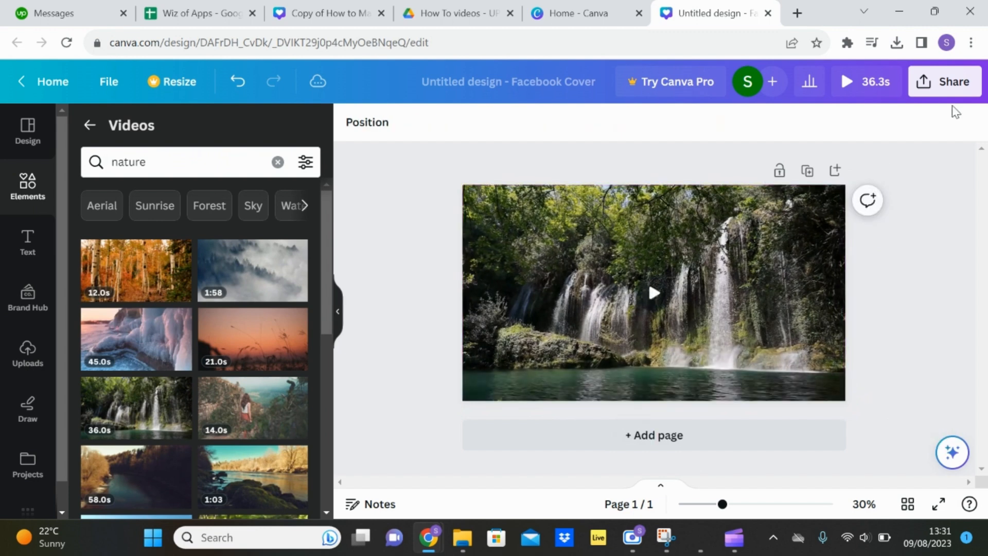
# Open Share > Download to show the MP4 Video options at 1,640 × 924 px
pyautogui.click(945, 82)
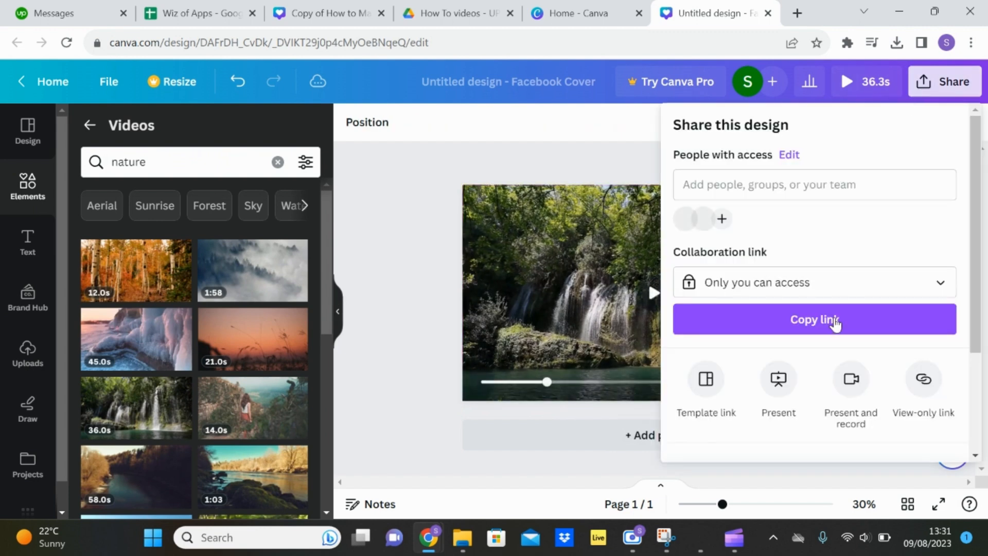
pyautogui.scroll(-3)
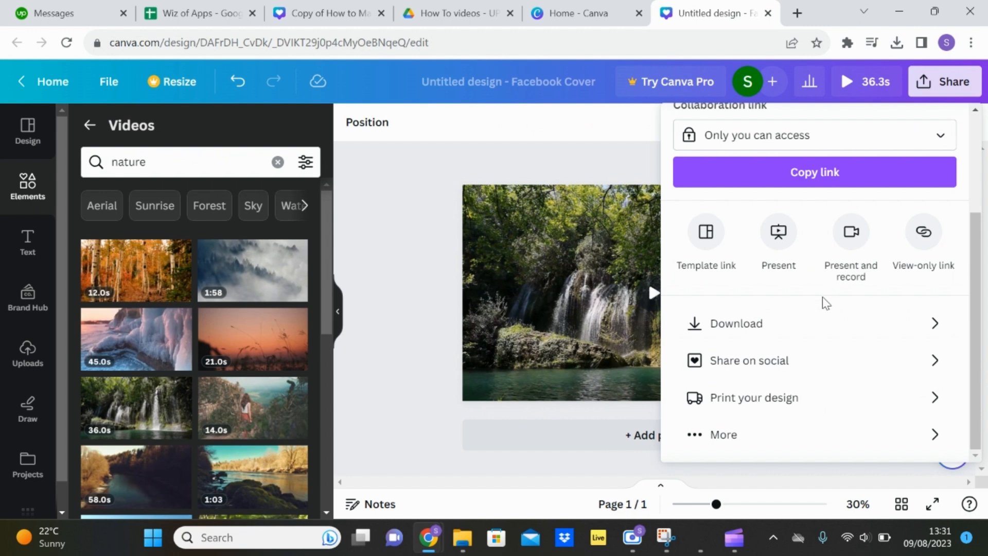
pyautogui.click(735, 323)
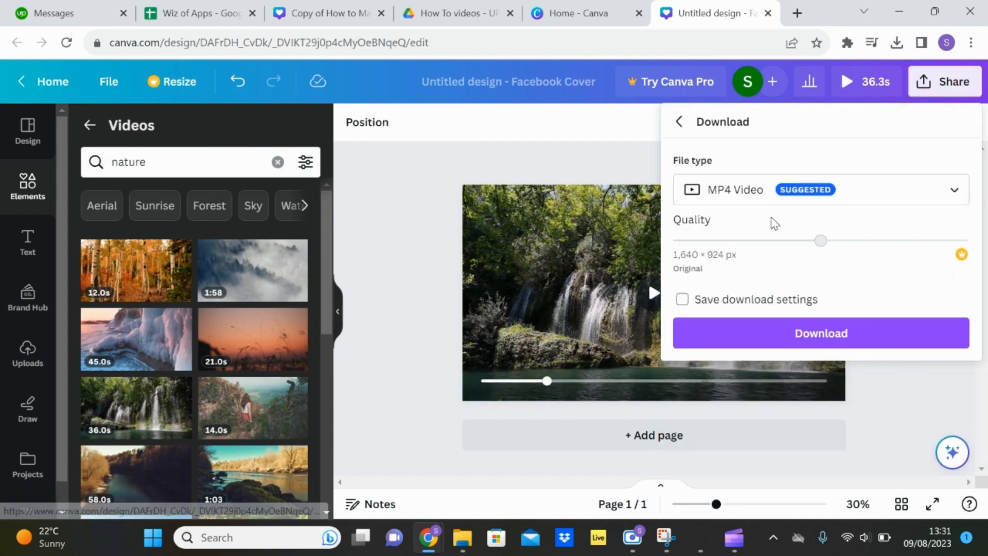